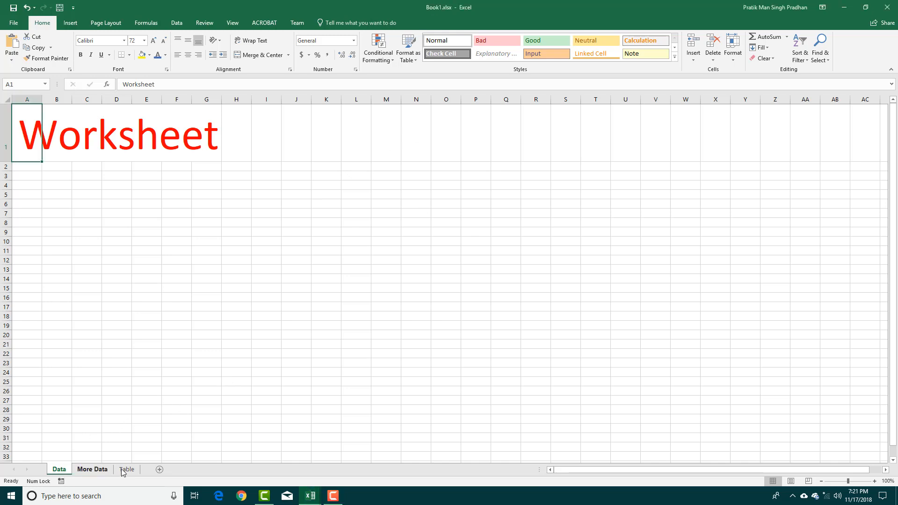
- Drag the Table sheet tab left until it sits first, before Data and More Data
left_click(126, 468)
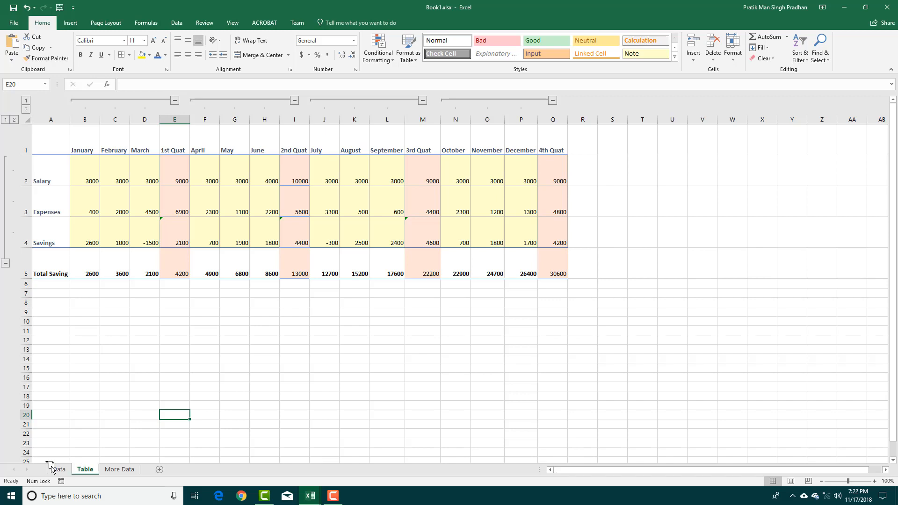
left_click(60, 469)
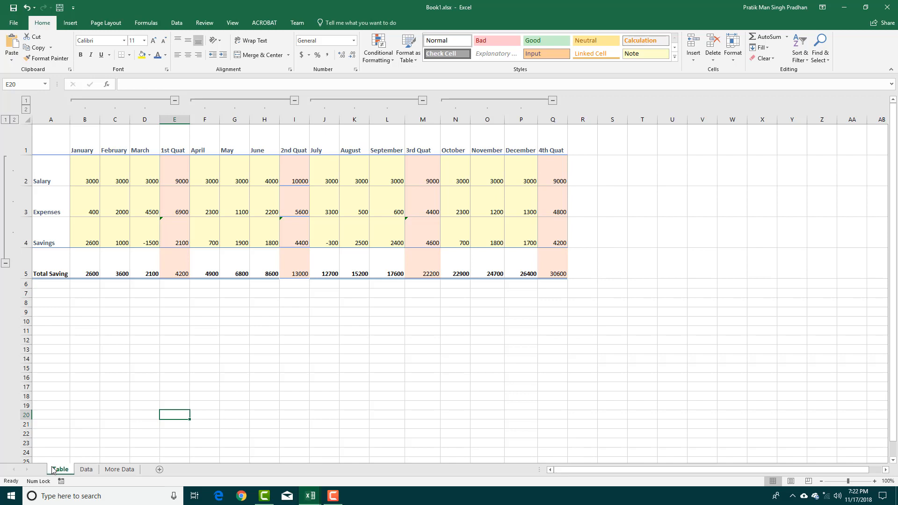
mouse_move(55, 468)
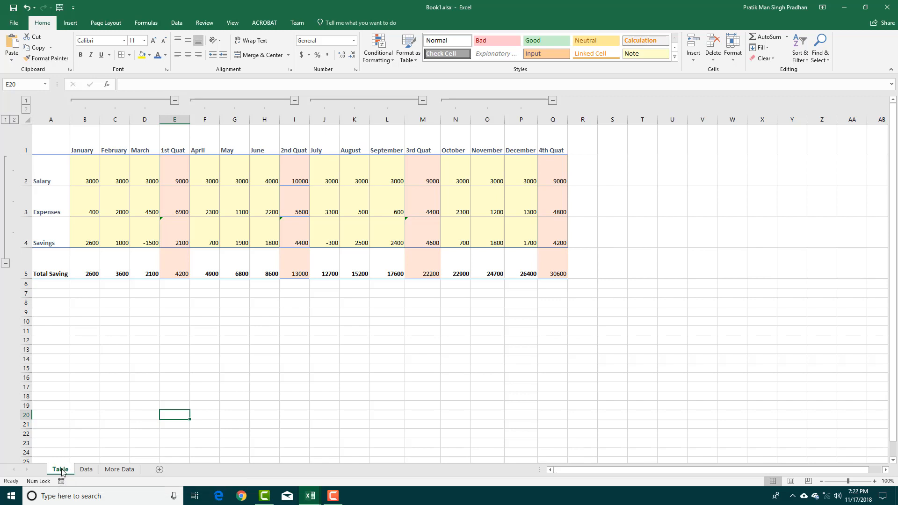
- Use Move or Copy to move the Table sheet to the end, without creating a copy
right_click(60, 468)
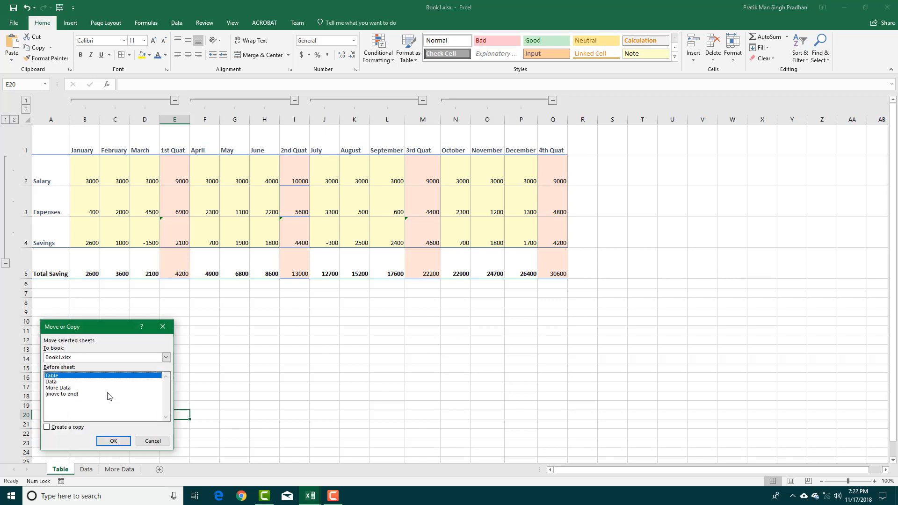
left_click(47, 427)
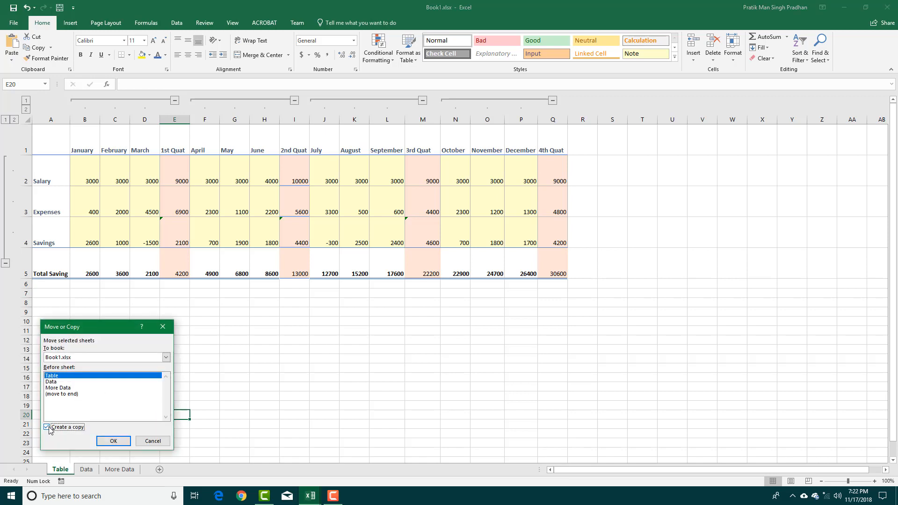
left_click(47, 428)
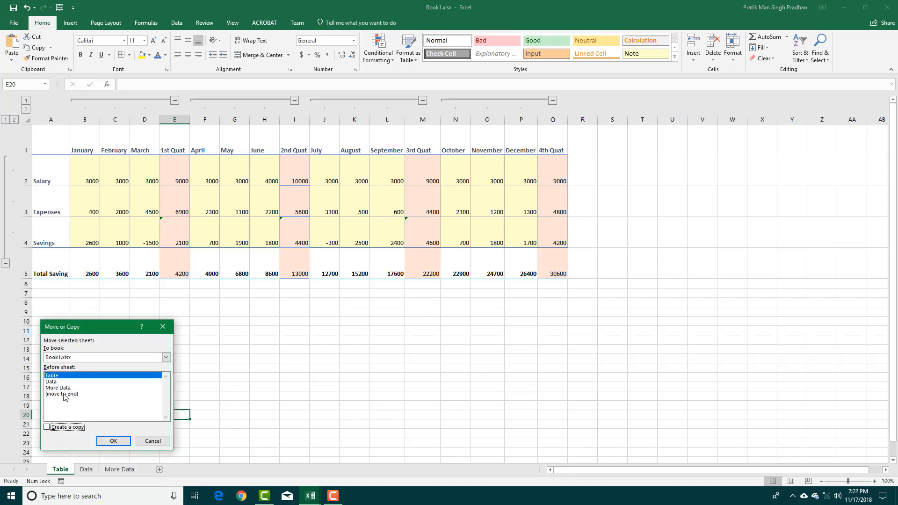
left_click(62, 394)
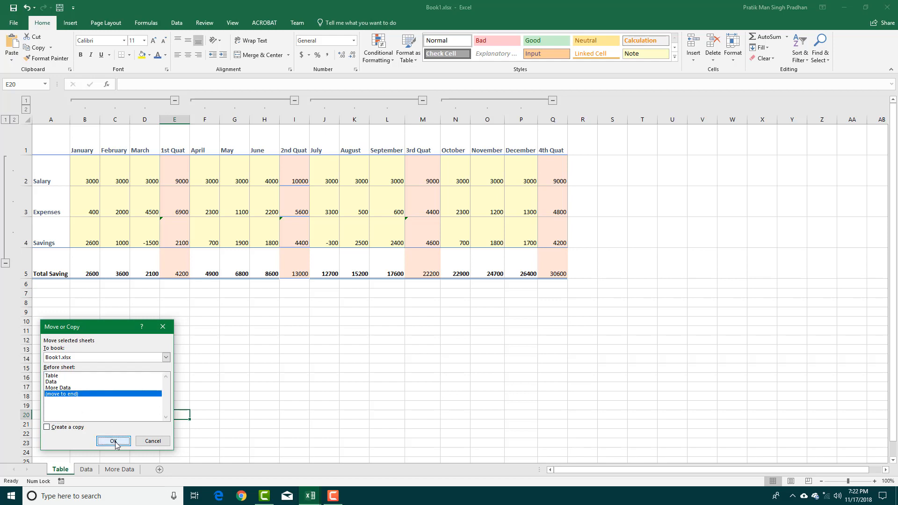
left_click(114, 441)
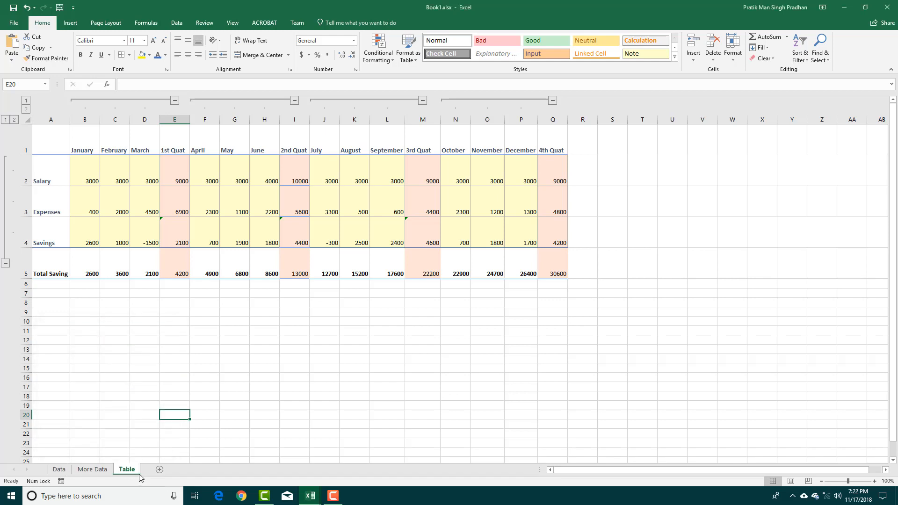
mouse_move(613, 463)
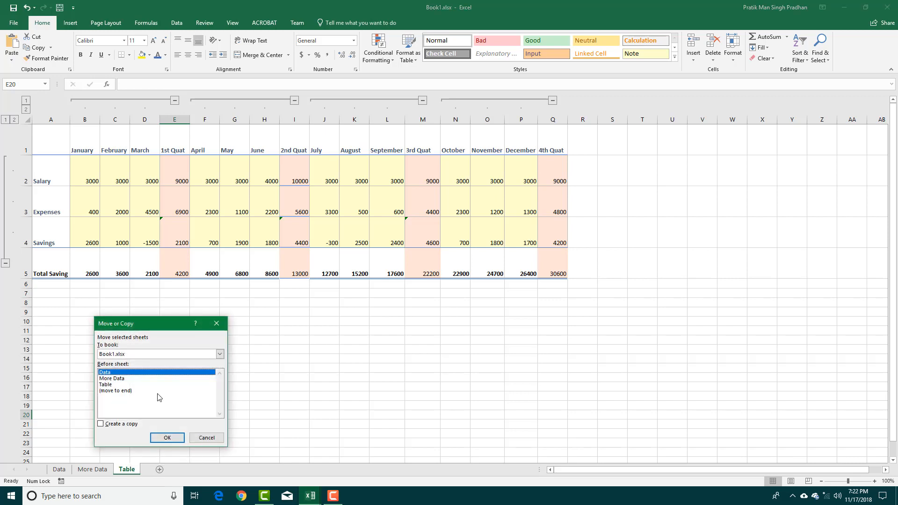
- Create a copy named Table (2) placed before the original Table sheet
left_click(100, 423)
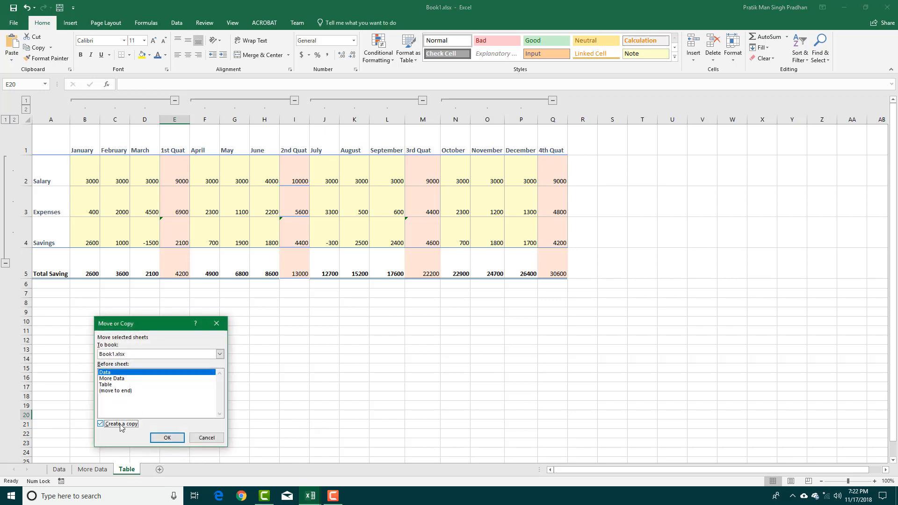
left_click(106, 385)
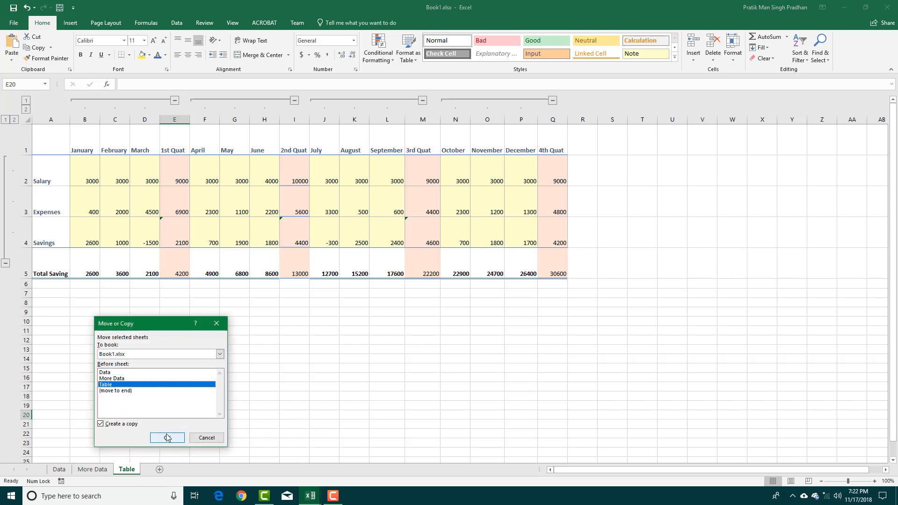
left_click(166, 438)
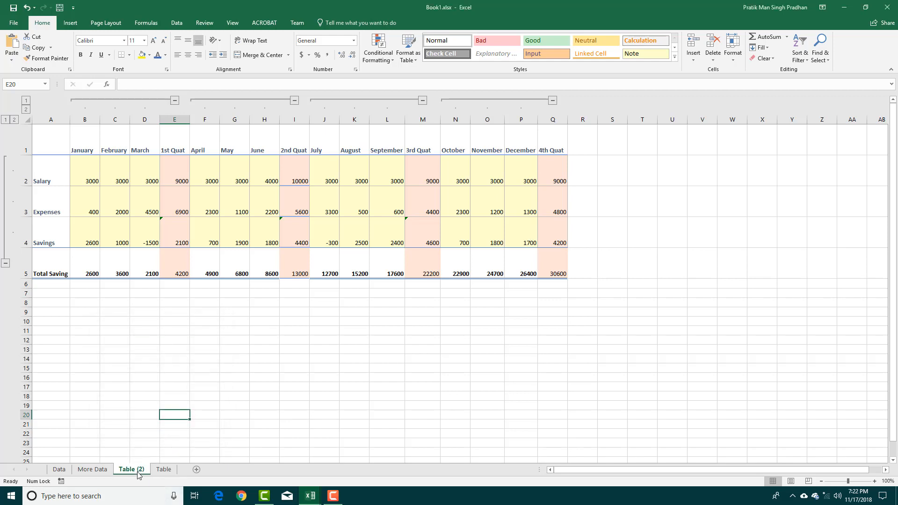
- Copy the Table sheet into a new workbook, Book2, via Move or Copy
right_click(164, 469)
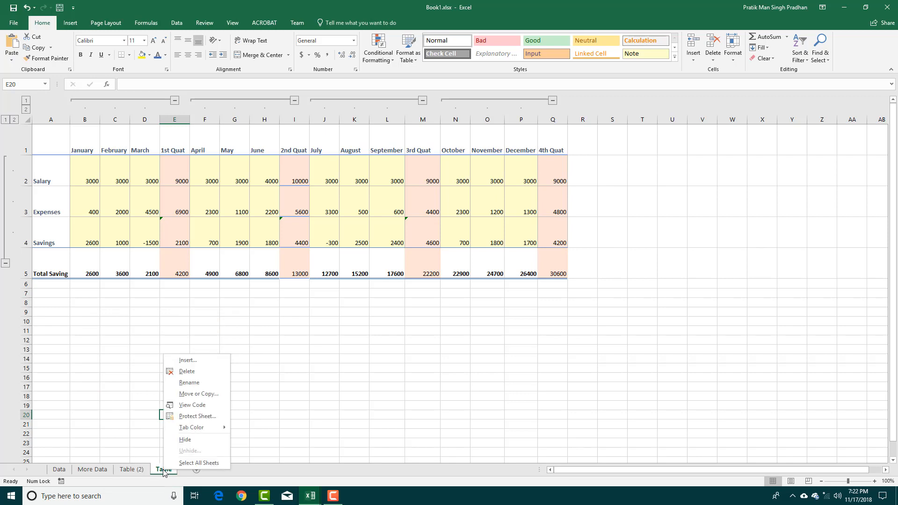
left_click(198, 394)
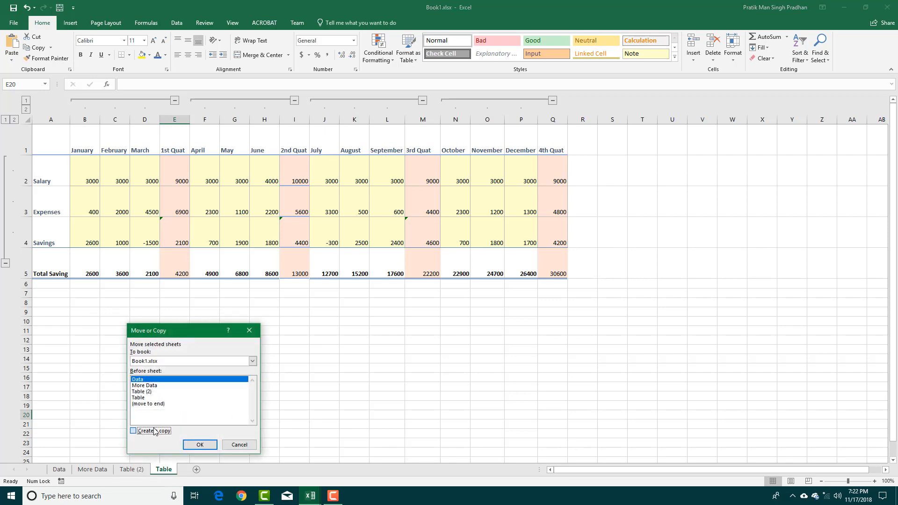
left_click(133, 430)
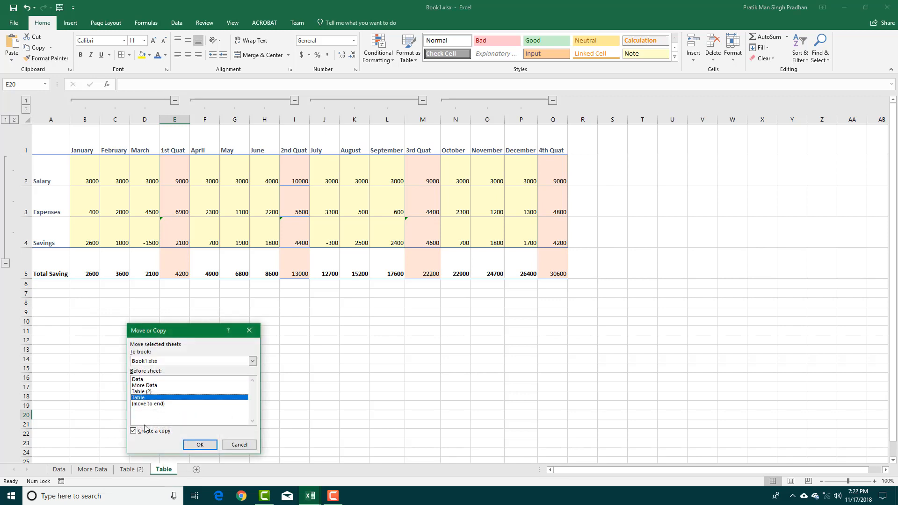
left_click(252, 361)
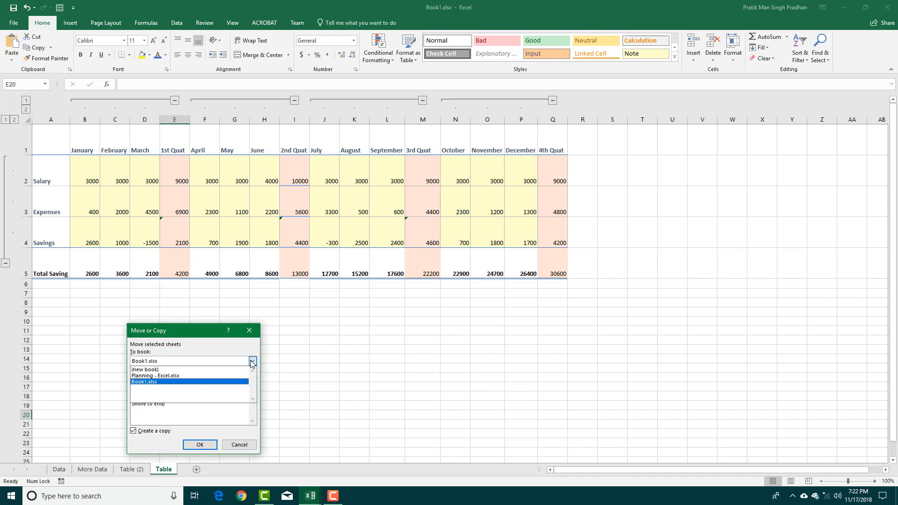
mouse_move(222, 369)
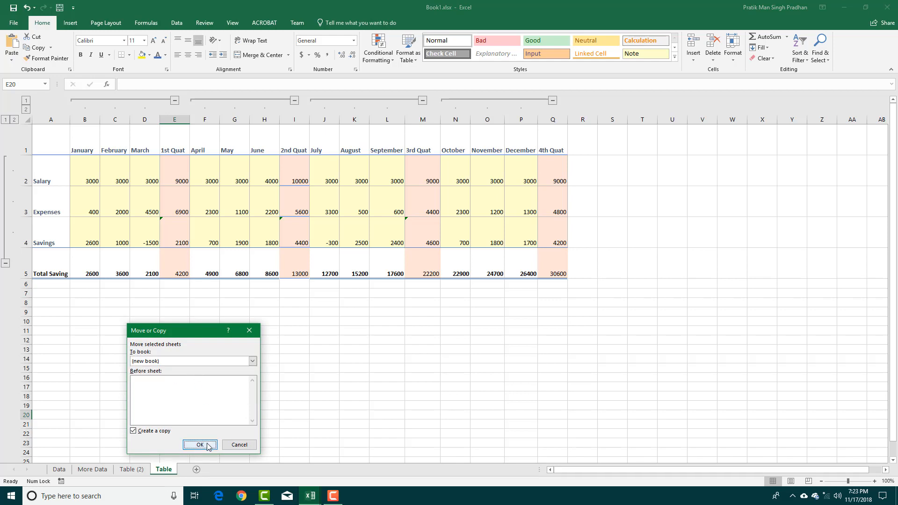
left_click(200, 445)
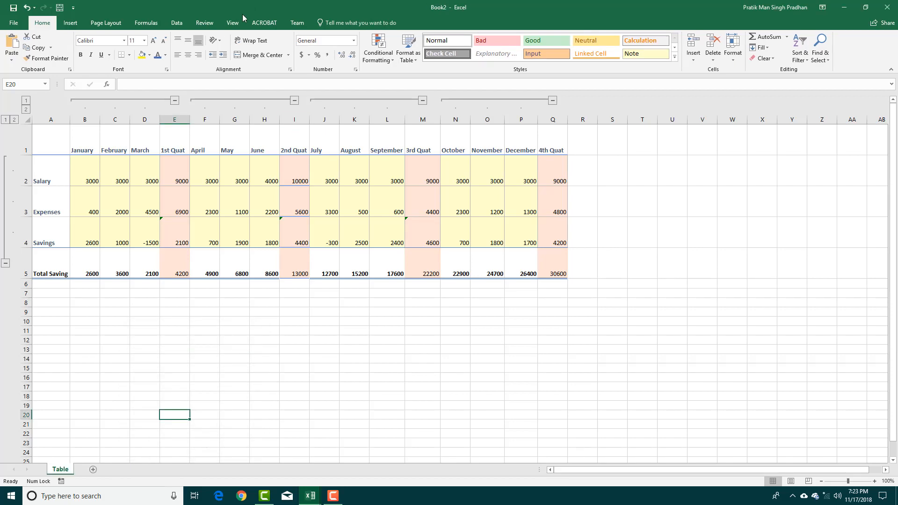
mouse_move(397, 11)
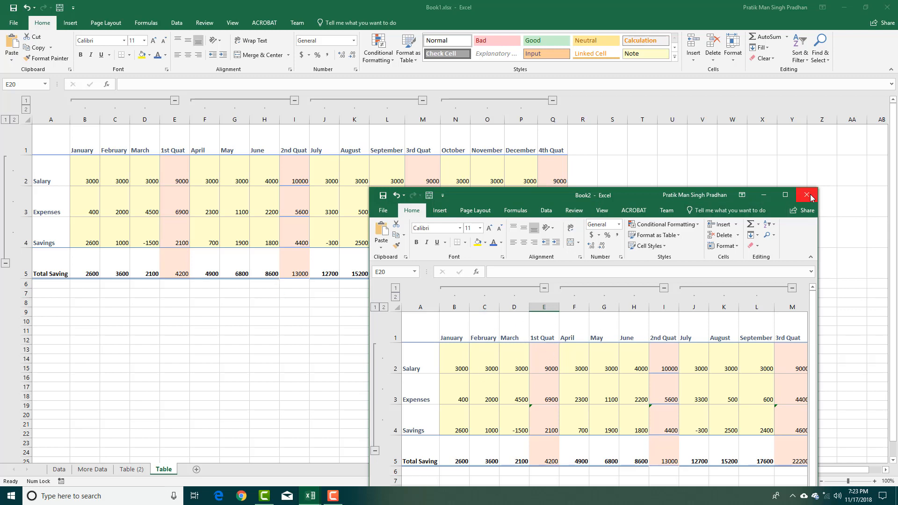
- Close Book2 and discard it without saving
left_click(806, 194)
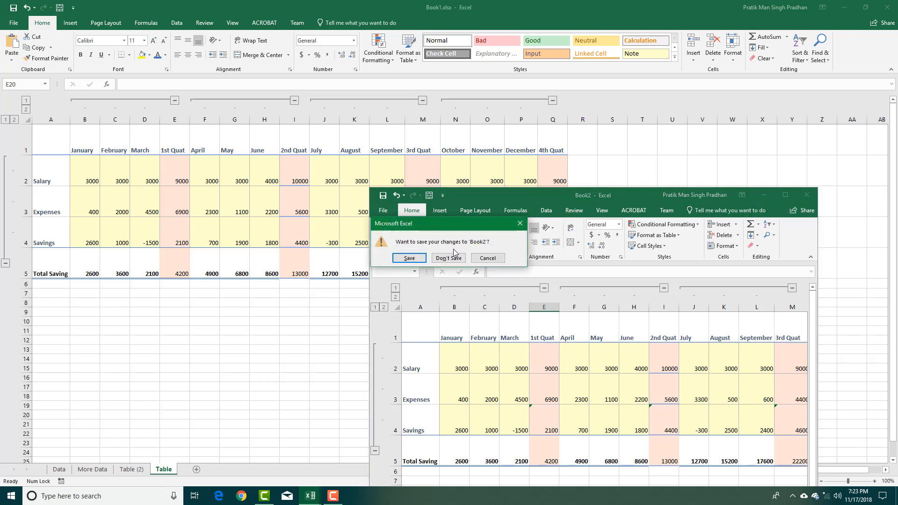
left_click(448, 258)
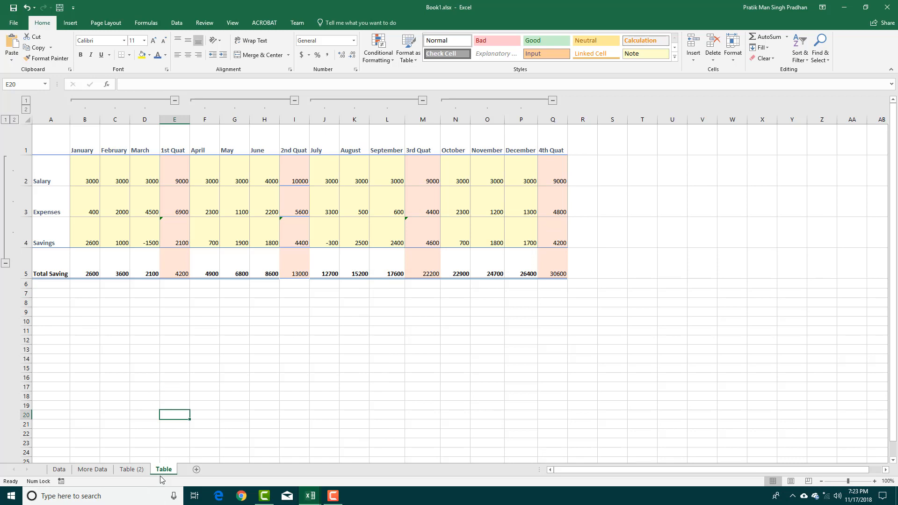
mouse_move(32, 215)
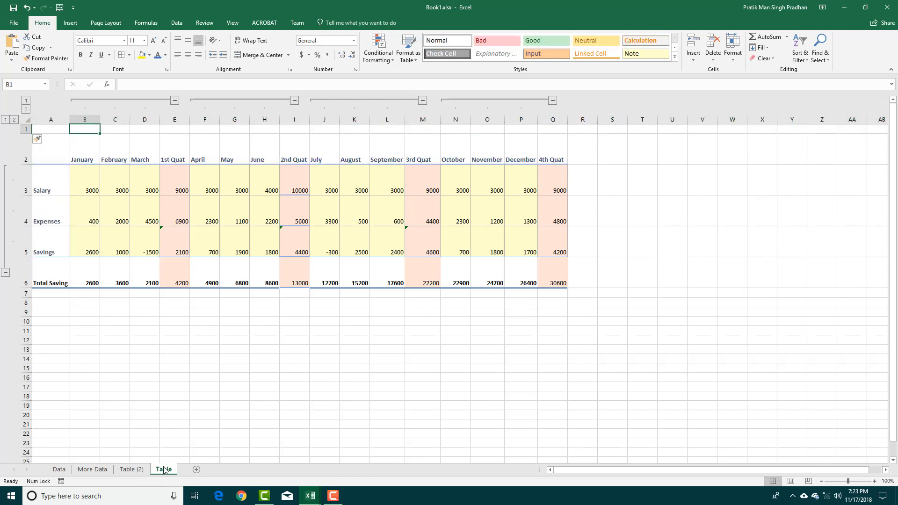
- Undo the earlier blank row inserted at the top of the sheet
left_click(130, 468)
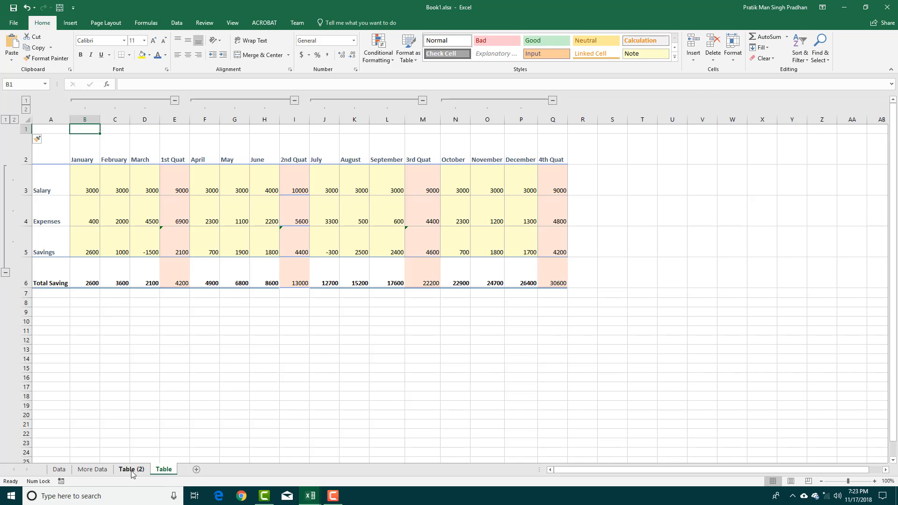
left_click(163, 469)
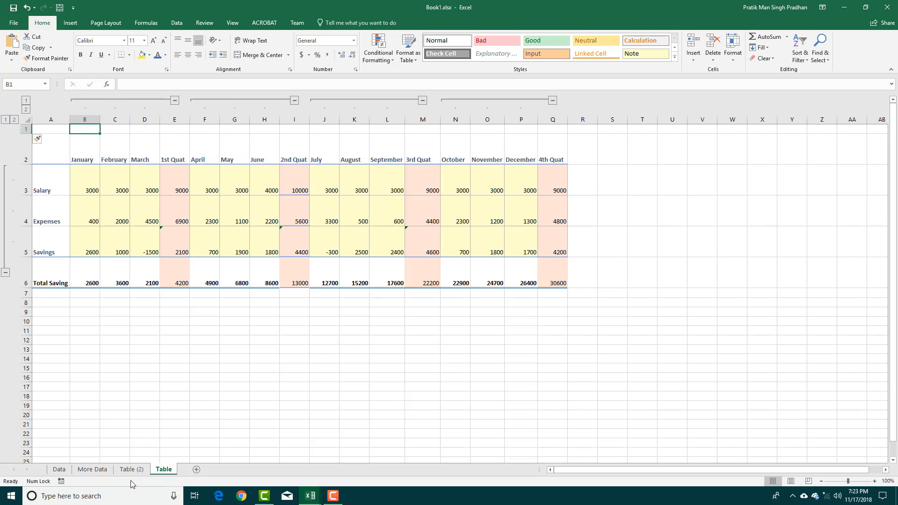
key("ctrl+z")
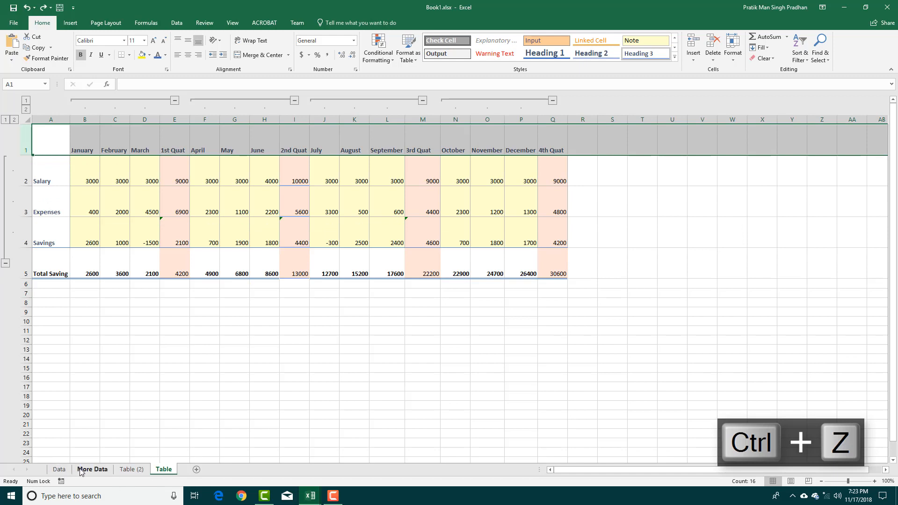
- Group all four sheets Data, More Data, Table (2) and Table for simultaneous editing
left_click(59, 469)
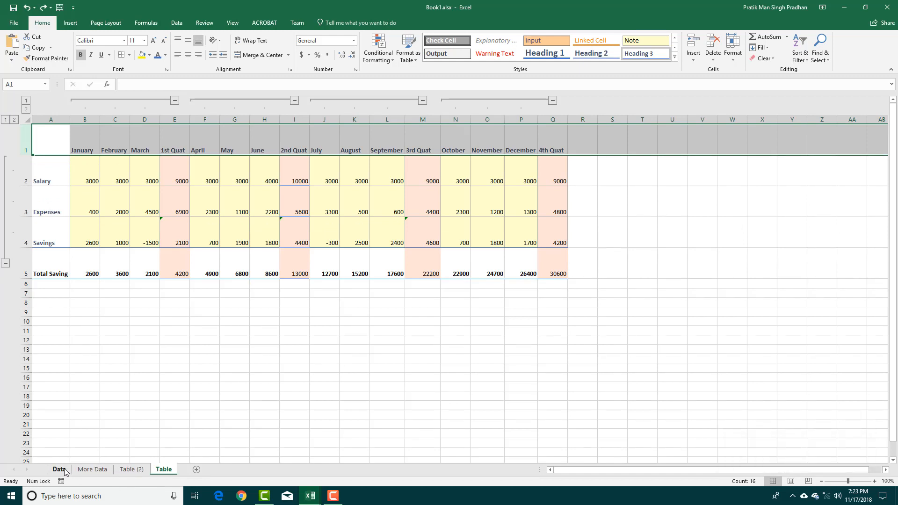
left_click(92, 468)
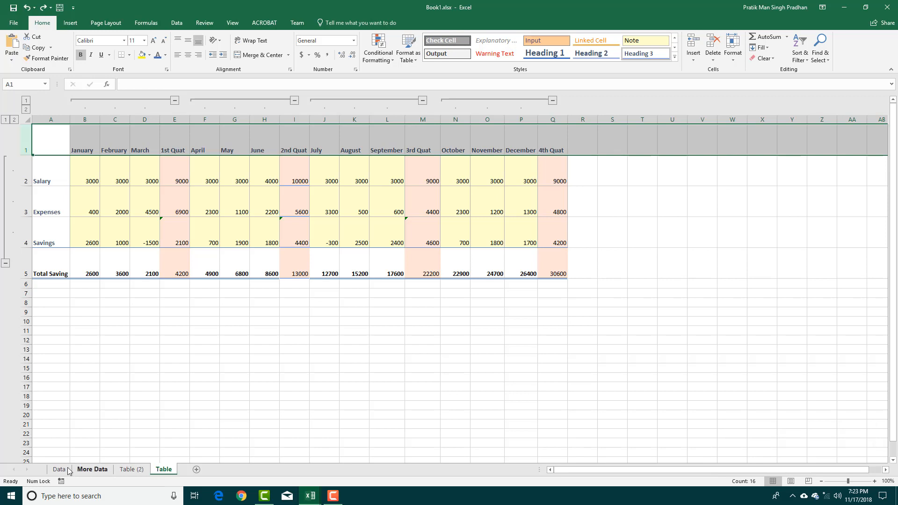
left_click(163, 469)
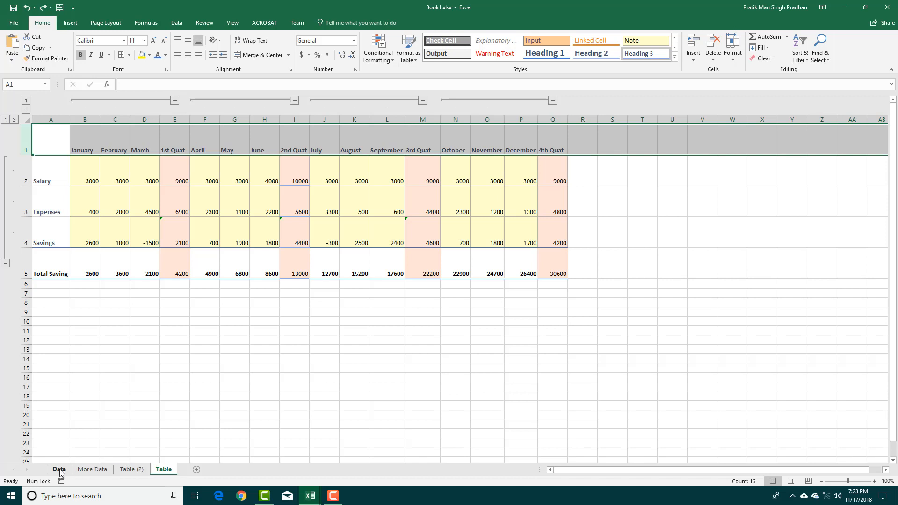
left_click(131, 469)
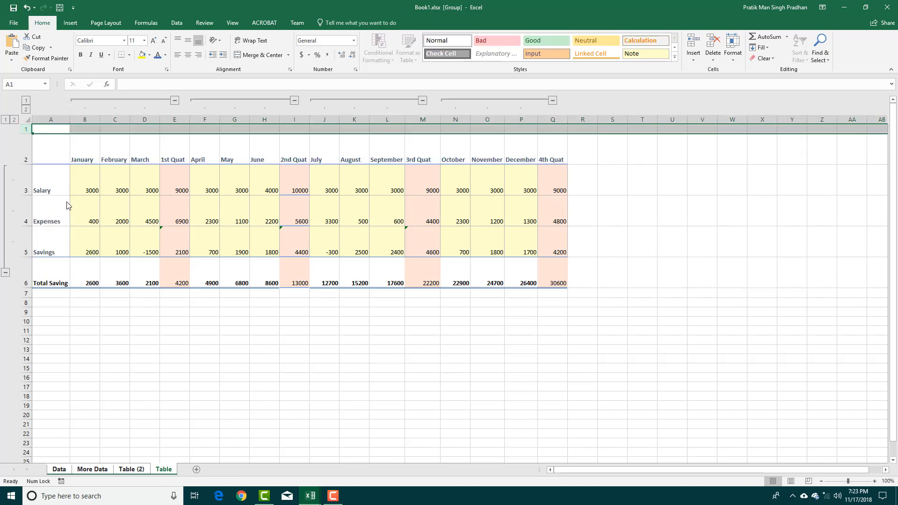
- Check that More Data and Data each gained a blank top row
left_click(92, 468)
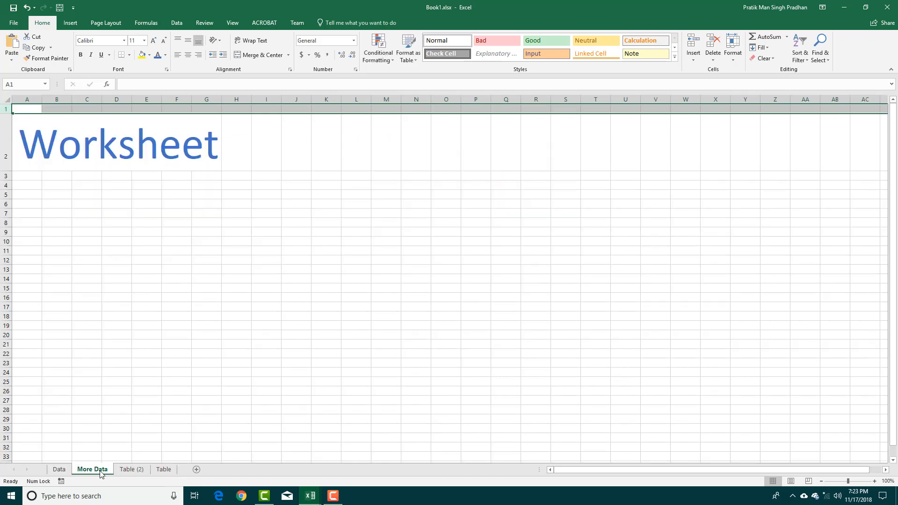
left_click(57, 142)
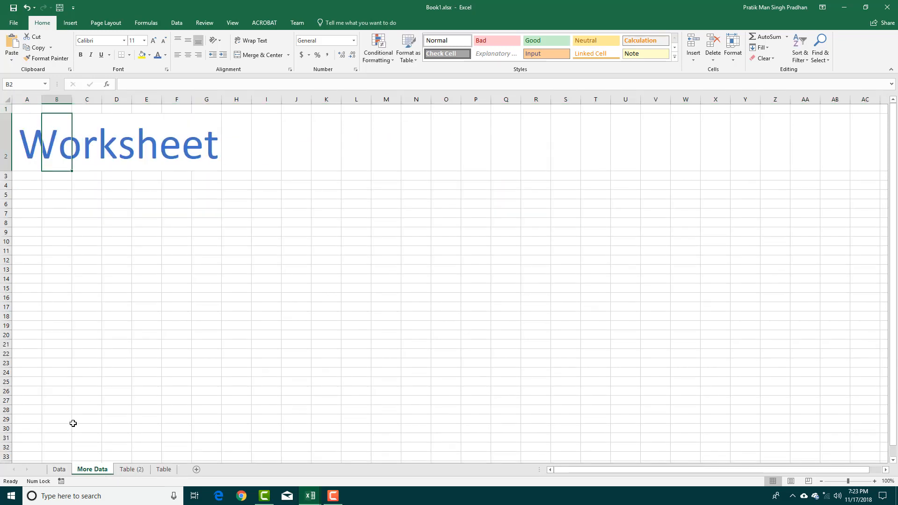
left_click(58, 469)
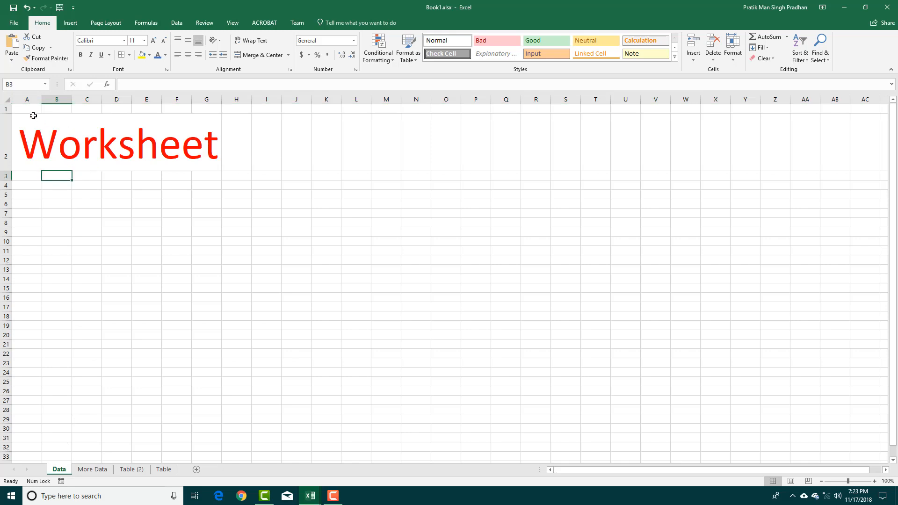
mouse_move(86, 120)
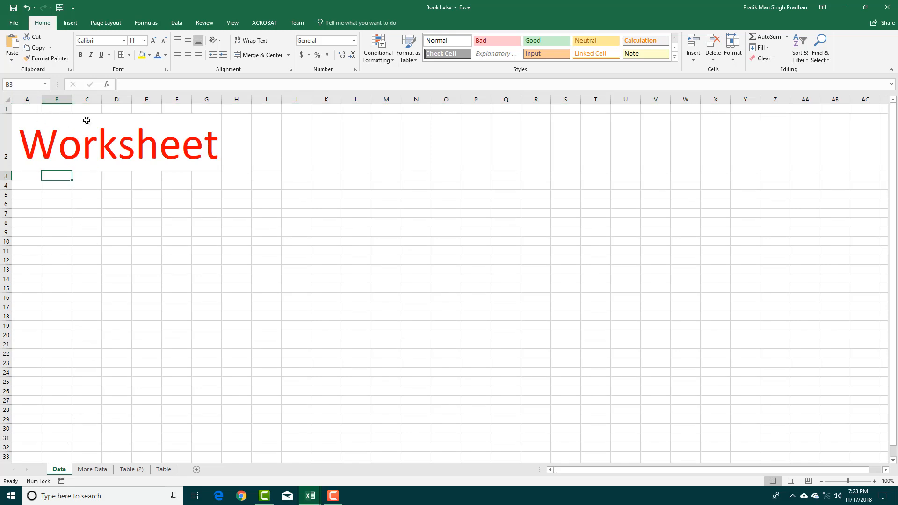
mouse_move(100, 447)
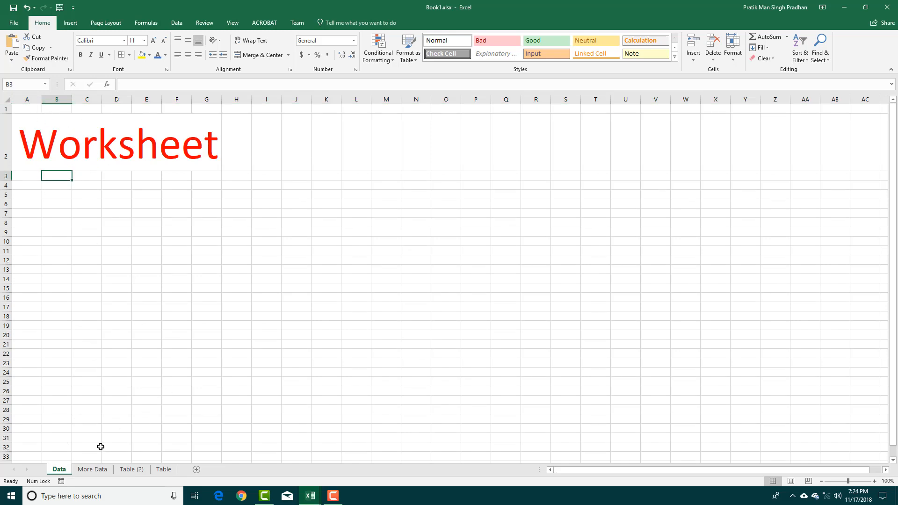
- Group More Data with Table (2) and Table, leaving Data out
left_click(92, 469)
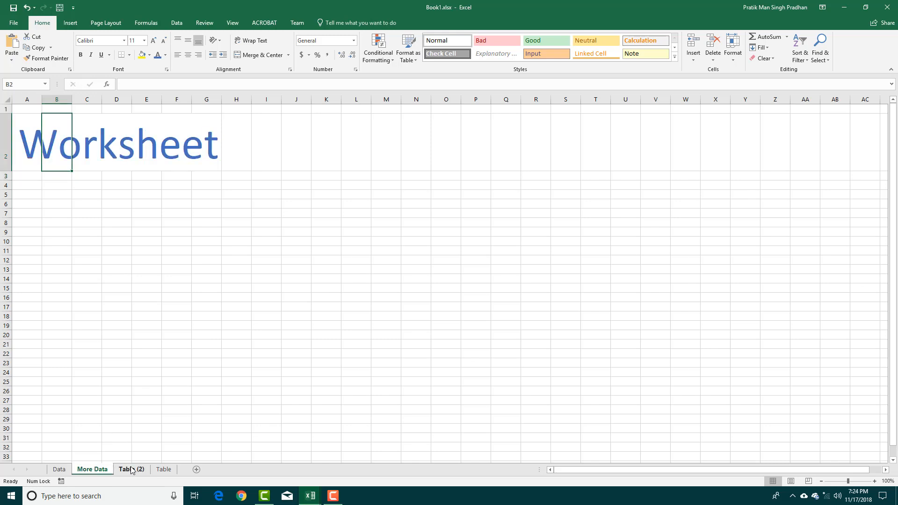
double_click(131, 468)
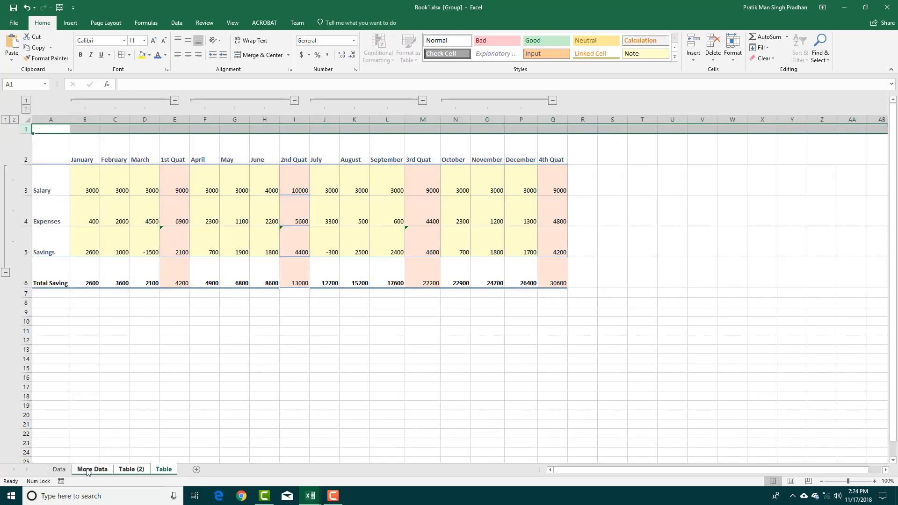
- Regroup More Data through Table and insert a blank top row across them
left_click(93, 468)
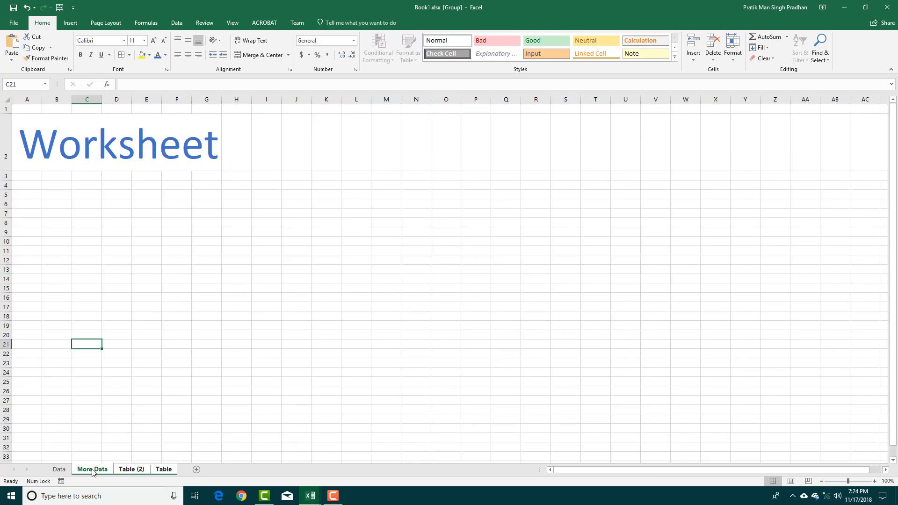
left_click(59, 468)
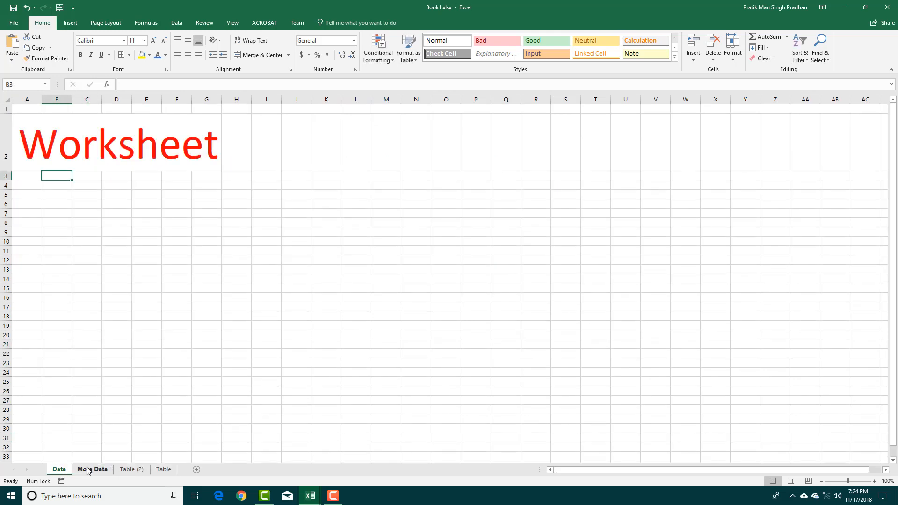
left_click(93, 469)
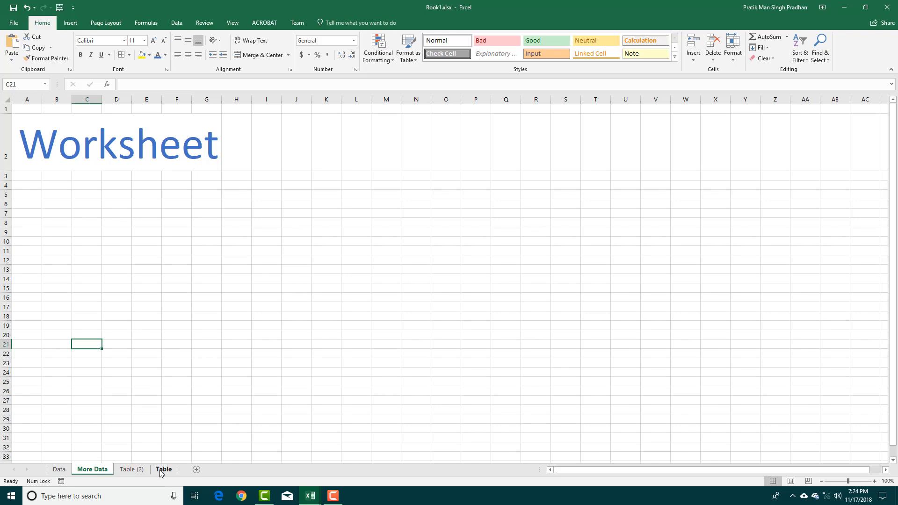
left_click(163, 469)
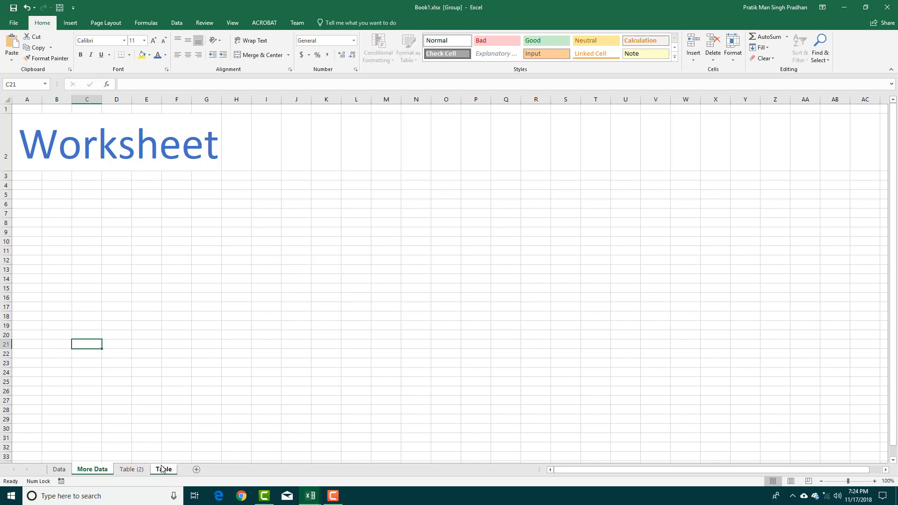
left_click(163, 468)
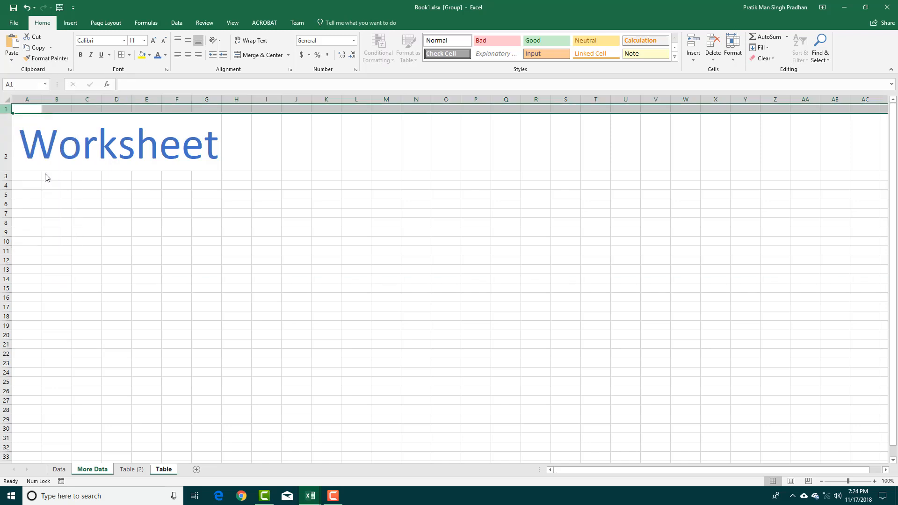
- Verify the extra row on Table and More Data, then ungroup the sheets
left_click(162, 468)
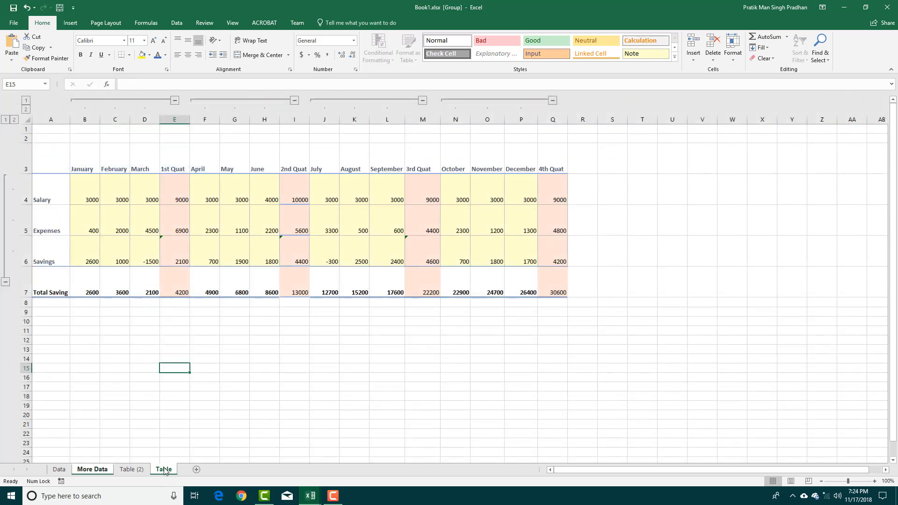
left_click(162, 469)
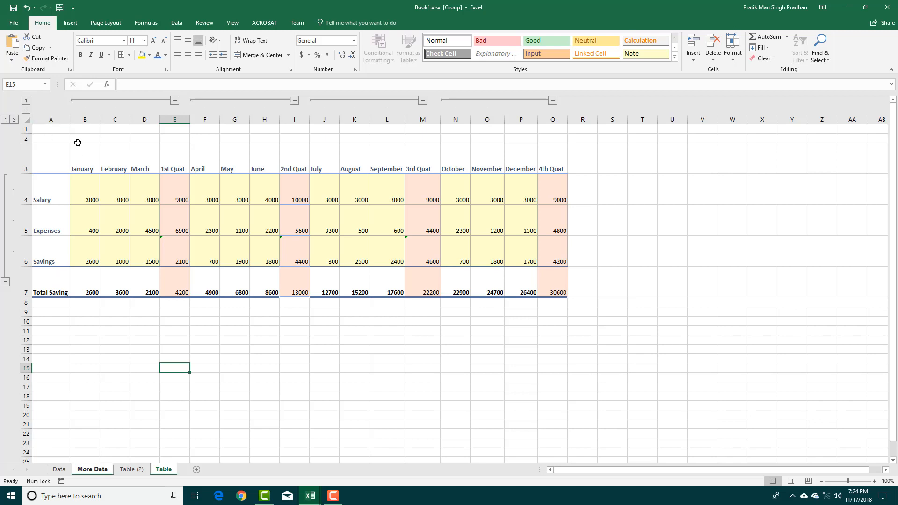
mouse_move(106, 445)
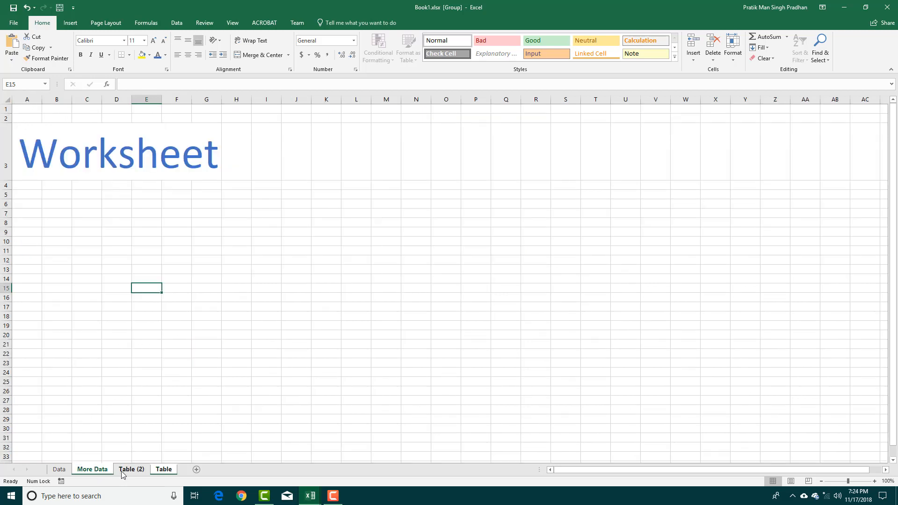
left_click(92, 468)
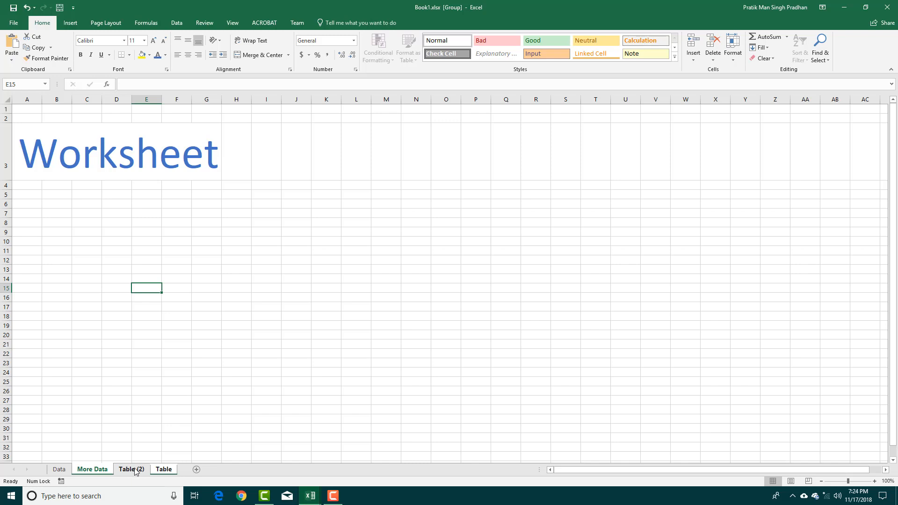
right_click(163, 469)
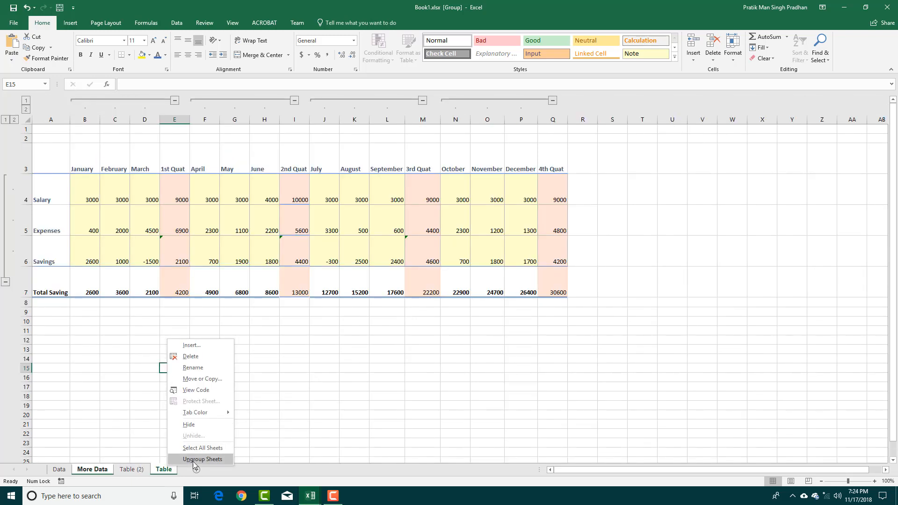
left_click(201, 458)
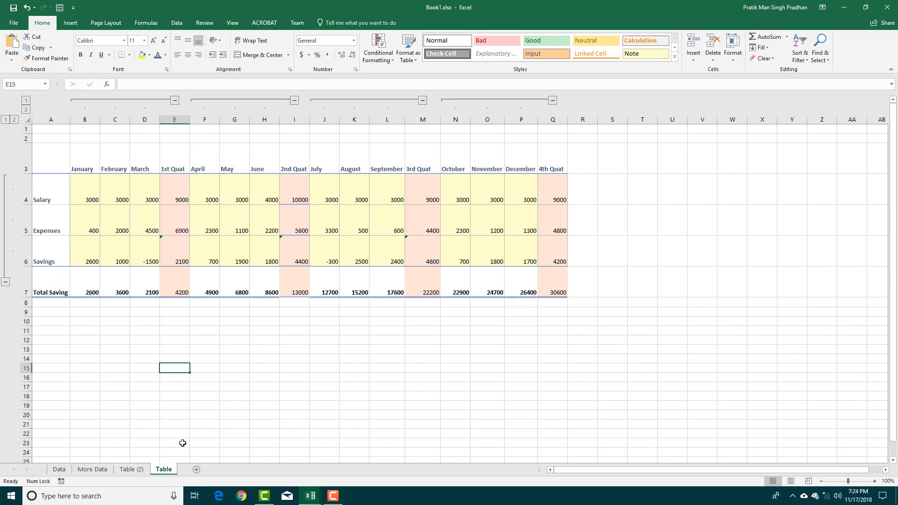